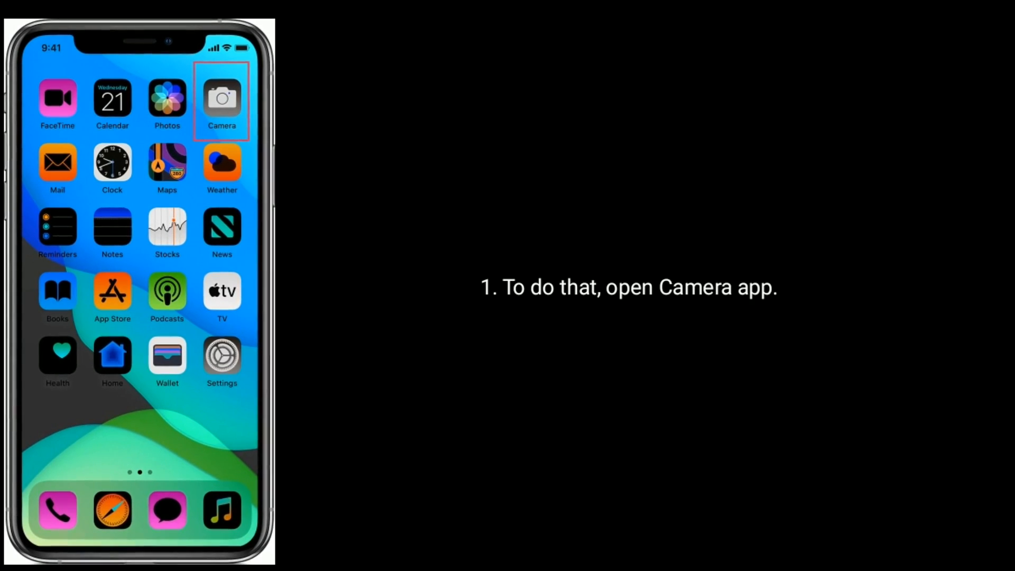
Launch Camera from the home screen and switch the flash on from the viewfinder controls.
click(221, 100)
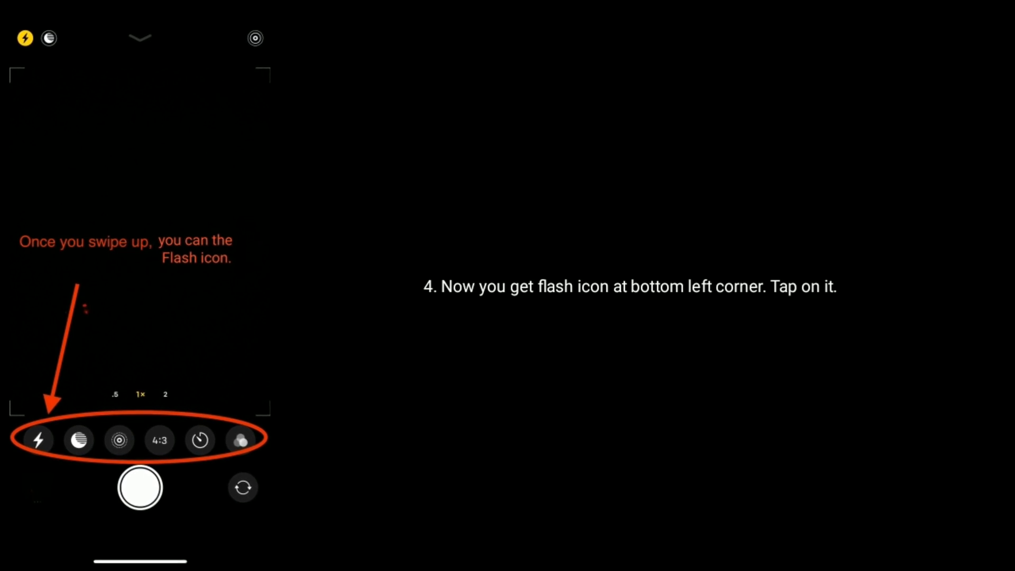
click(39, 440)
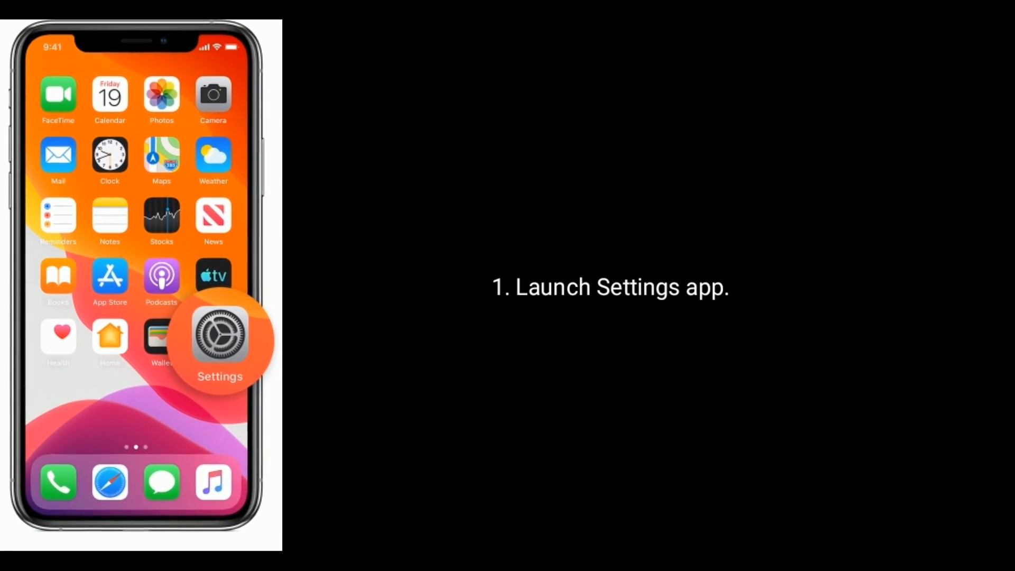
Reach Shut Down at the bottom of Settings > General to power off the phone.
click(220, 340)
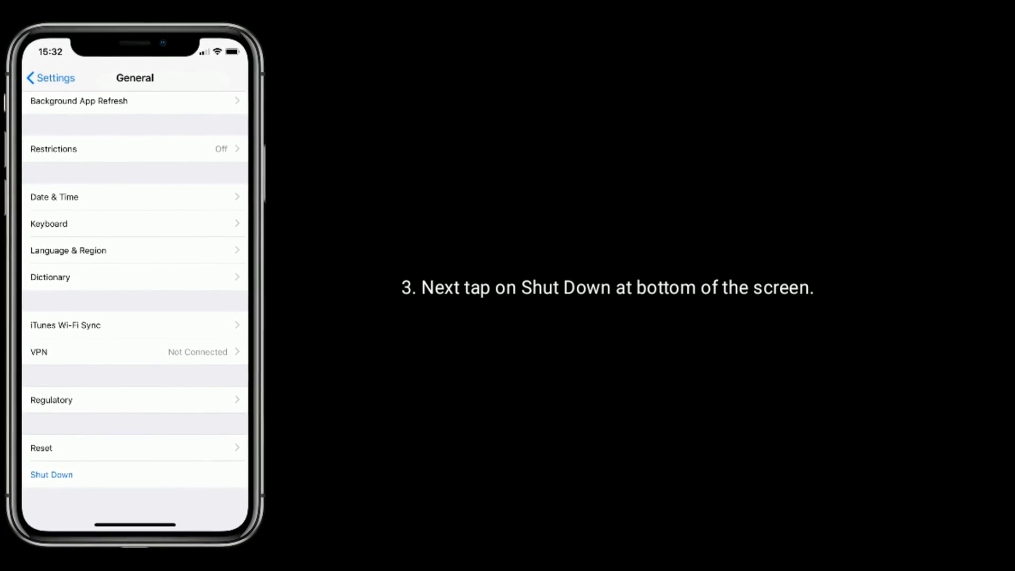
click(51, 474)
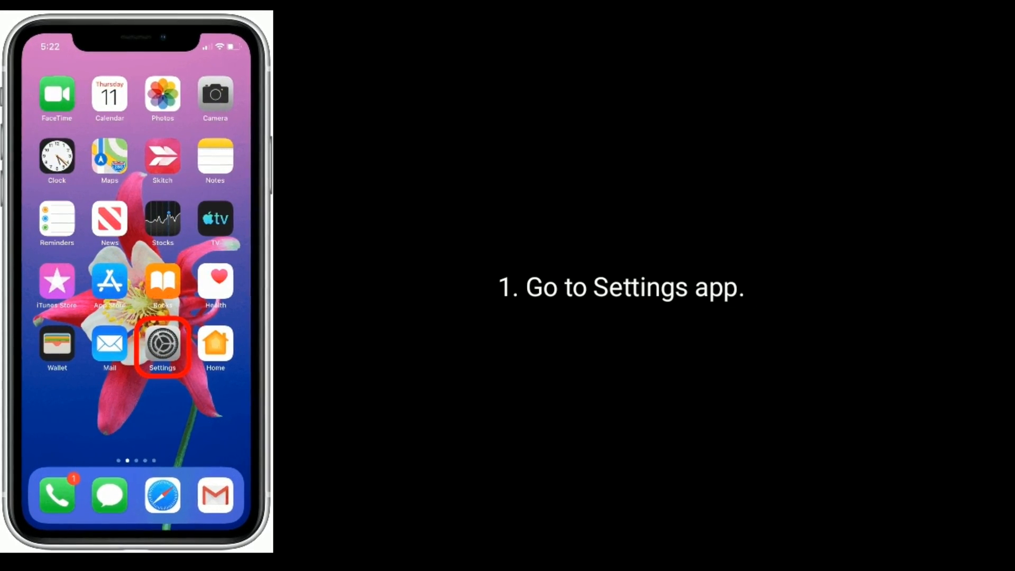
Reach the Reset options at the bottom of Settings > General.
click(162, 343)
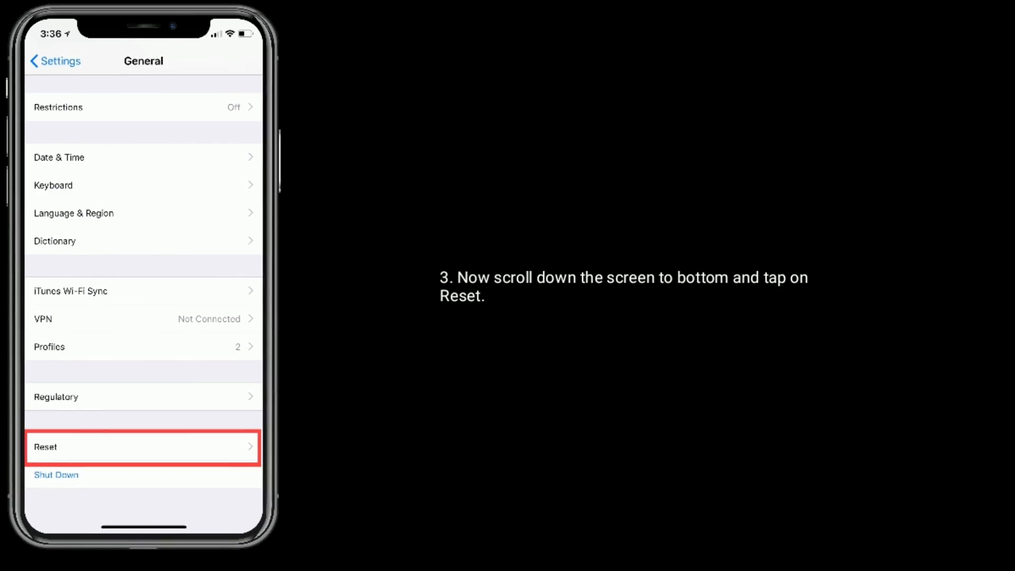
click(142, 447)
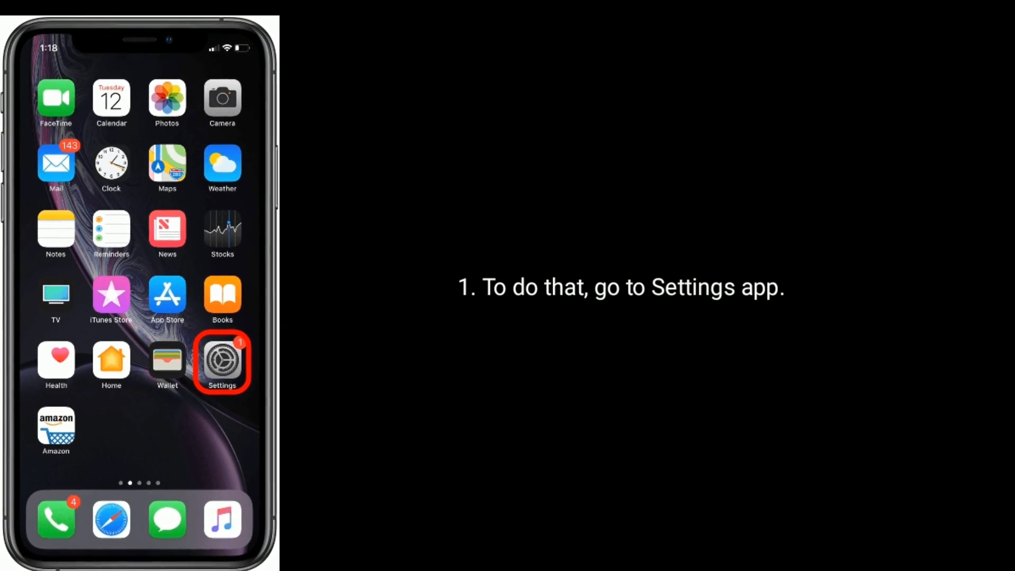
Launch the Settings app from the home screen.
click(222, 361)
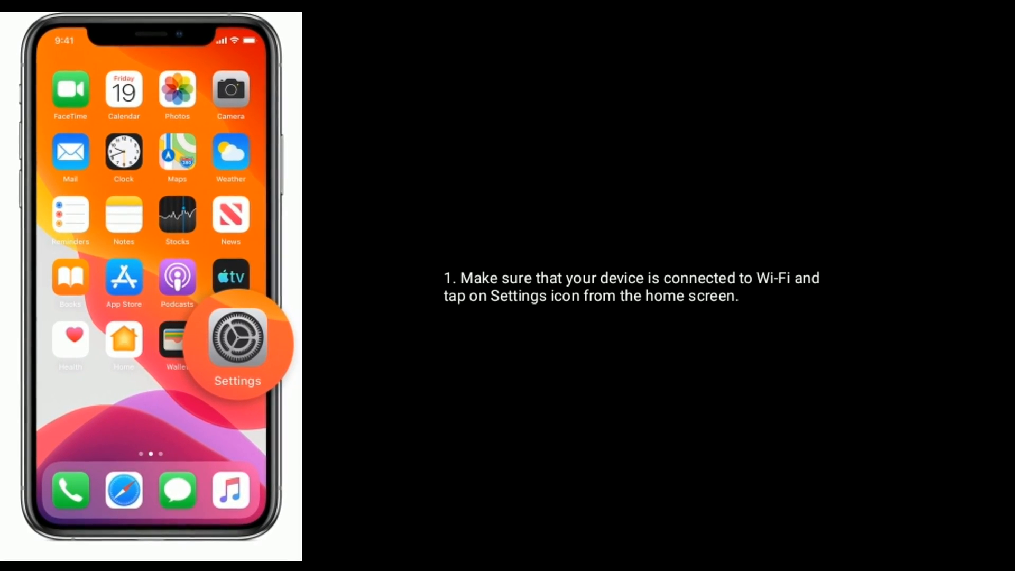
Reach Software Update under Settings > General, showing iOS 13 ready to download and install.
click(237, 343)
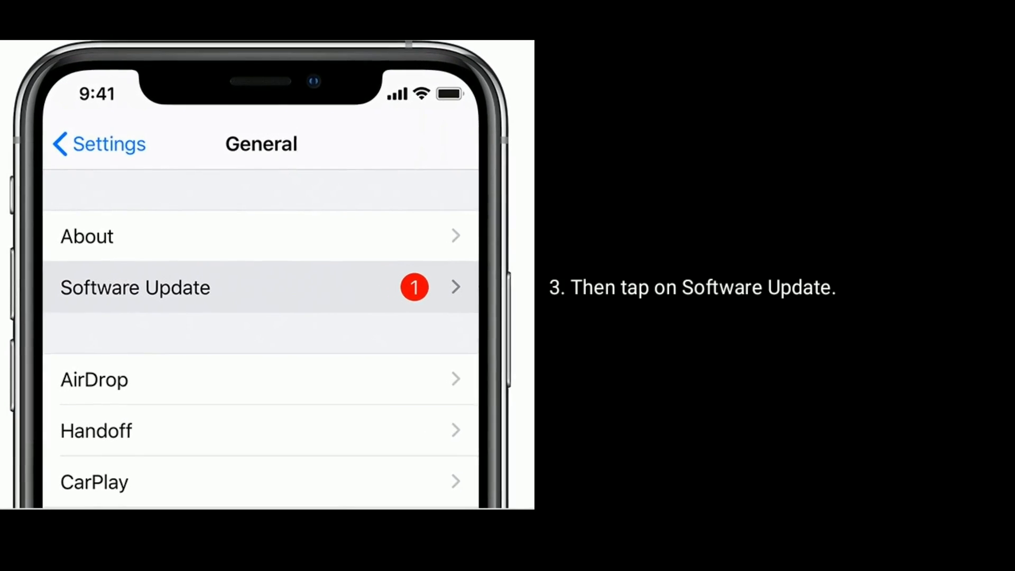
click(135, 286)
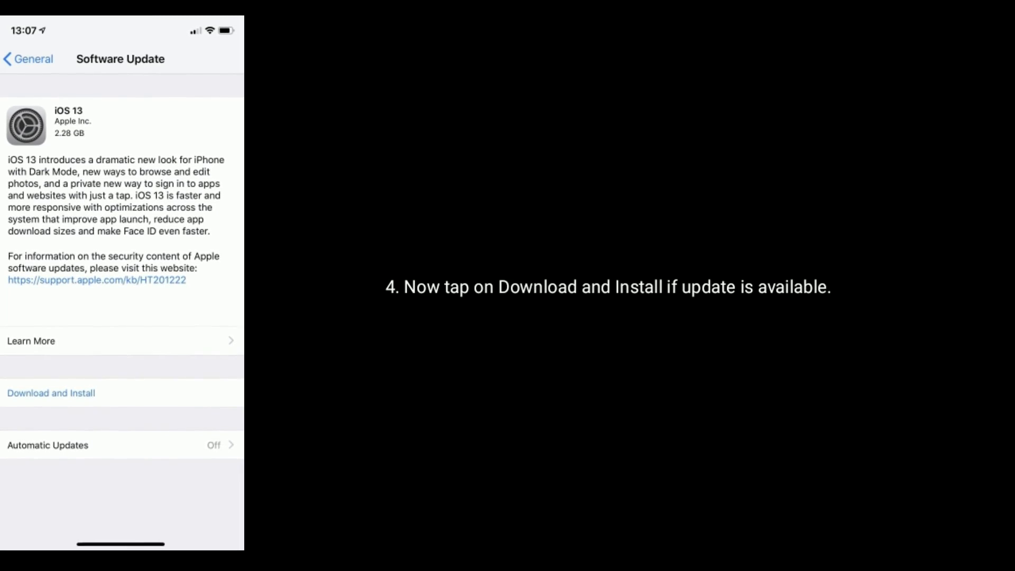